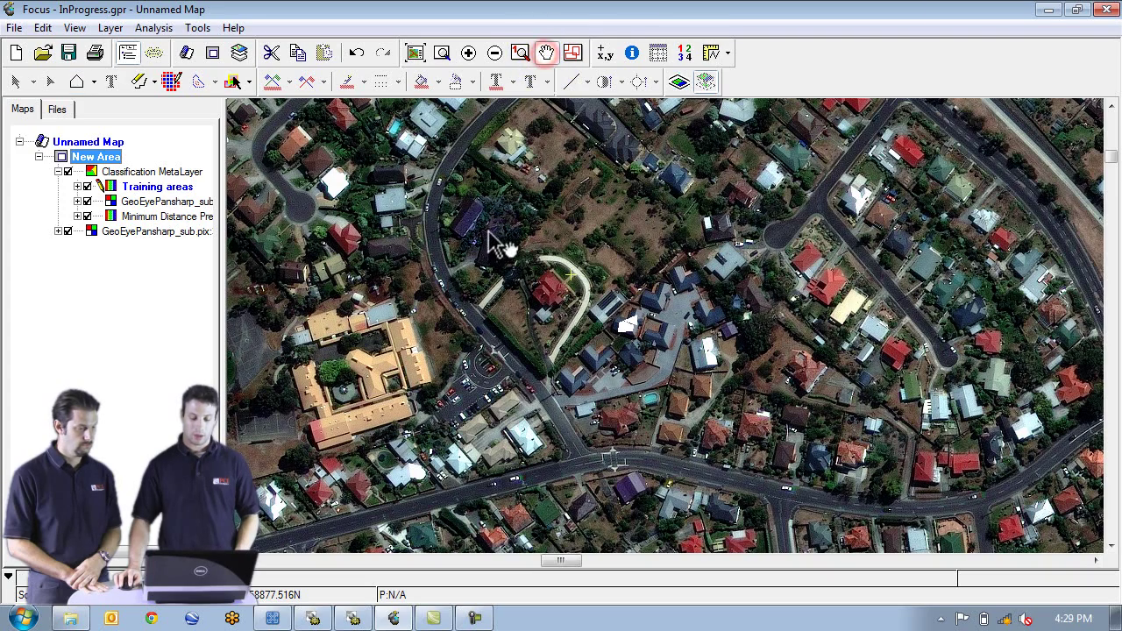
- Zoom the map out to show the wider neighbourhood around the green training-site outline
{"action": "left_click", "coordinate": [495, 51]}
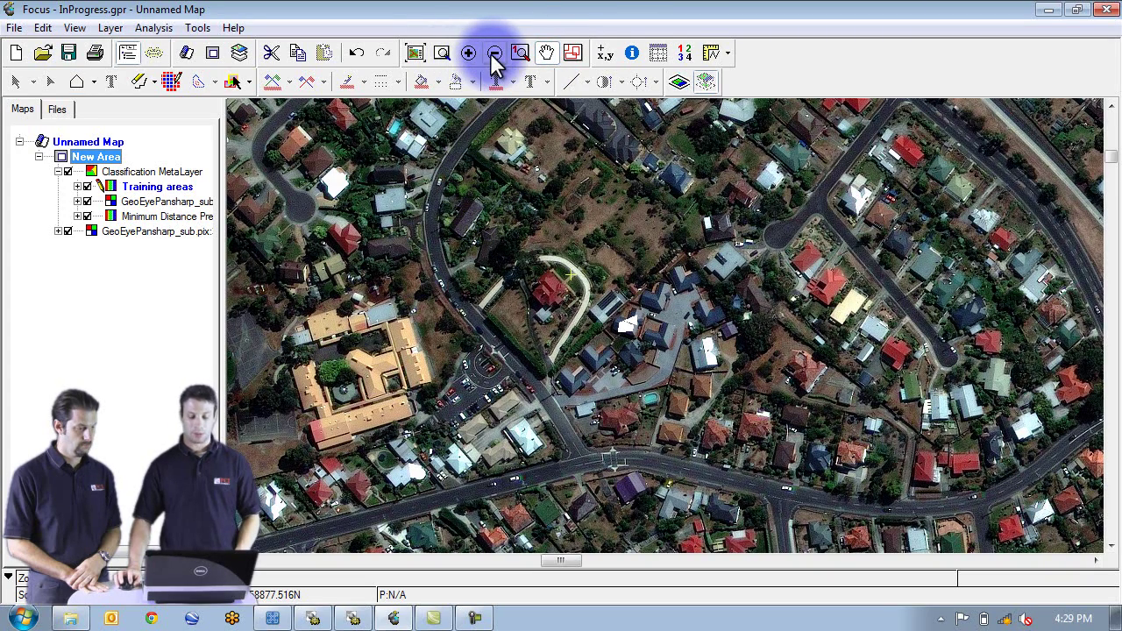
{"action": "left_click", "coordinate": [494, 53]}
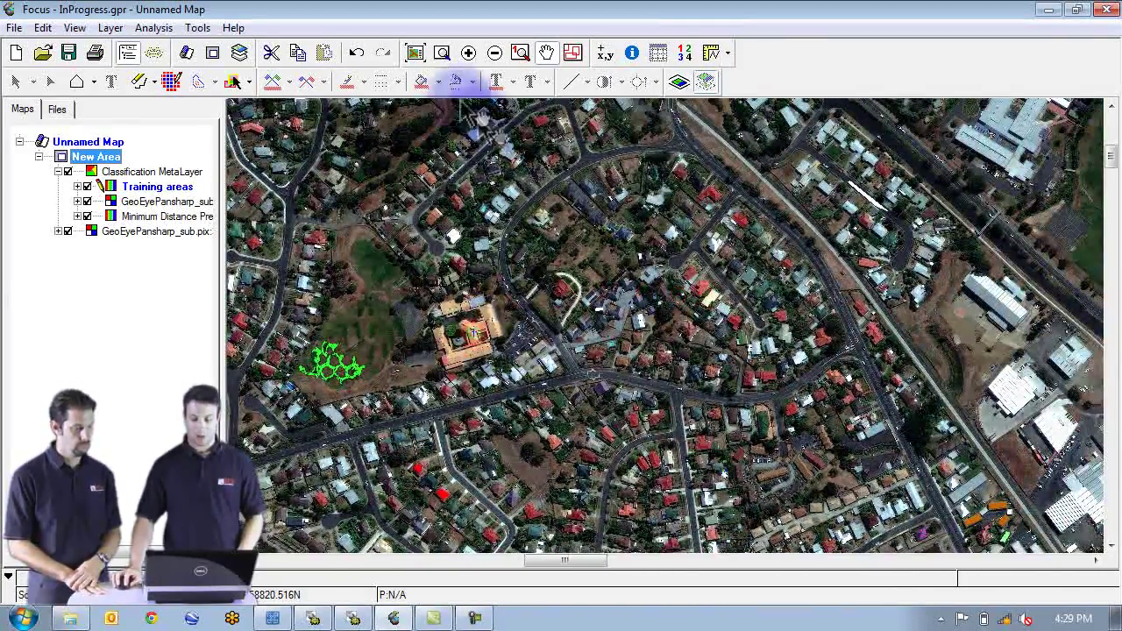
{"action": "left_click", "coordinate": [521, 53]}
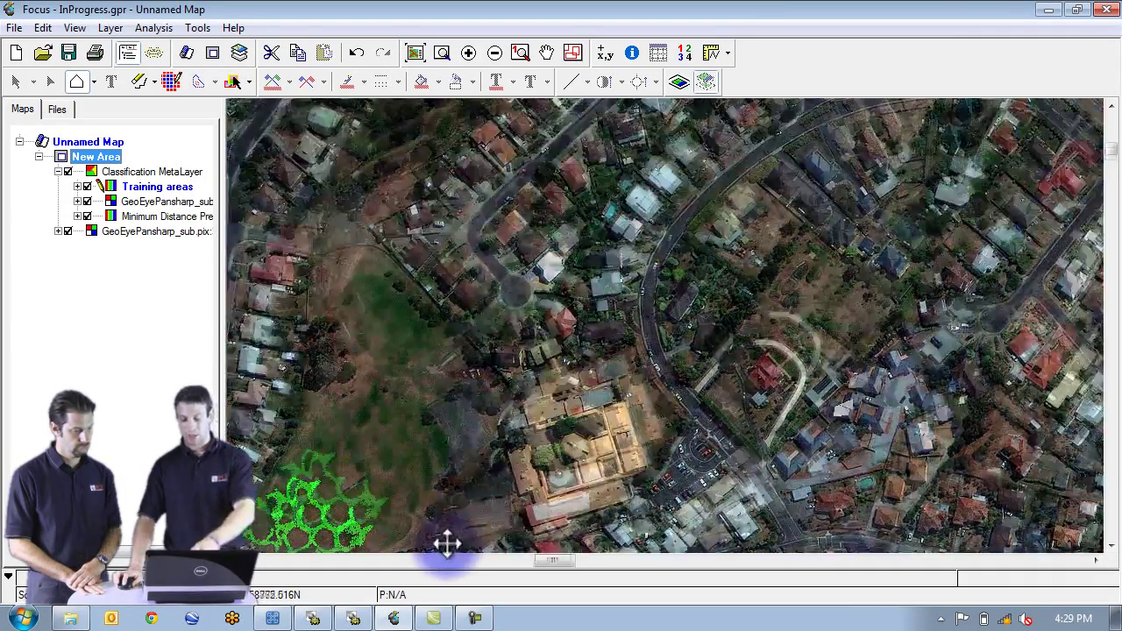
- Pan the imagery to the residential streets beside the main divided road
{"action": "left_click_drag", "start_coordinate": [447, 543], "coordinate": [649, 210]}
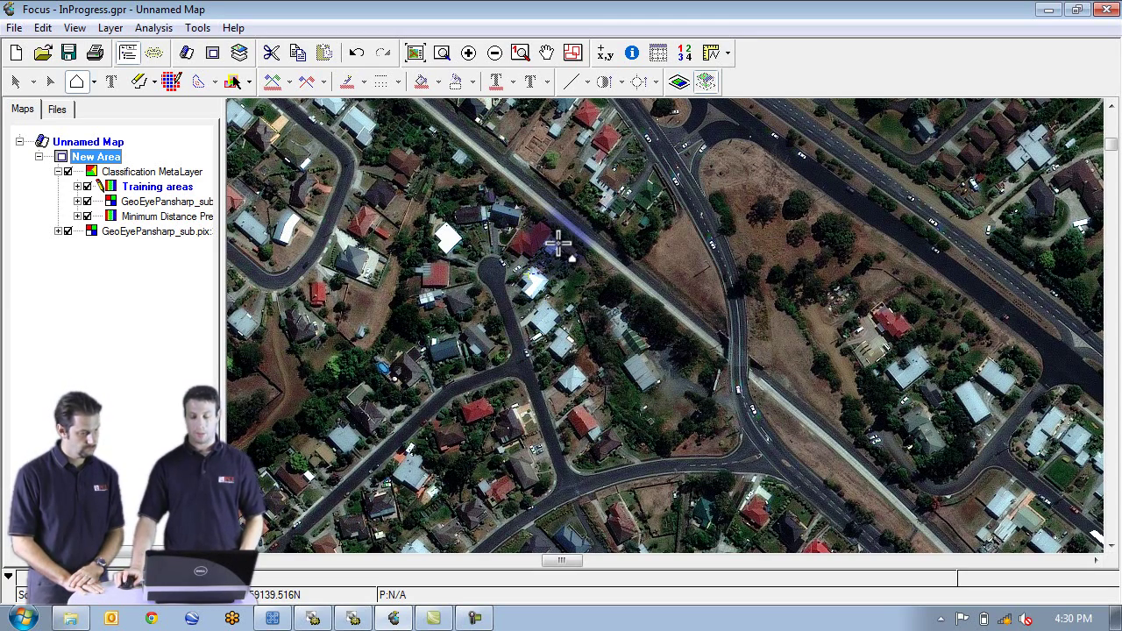
{"action": "mouse_move", "coordinate": [591, 279]}
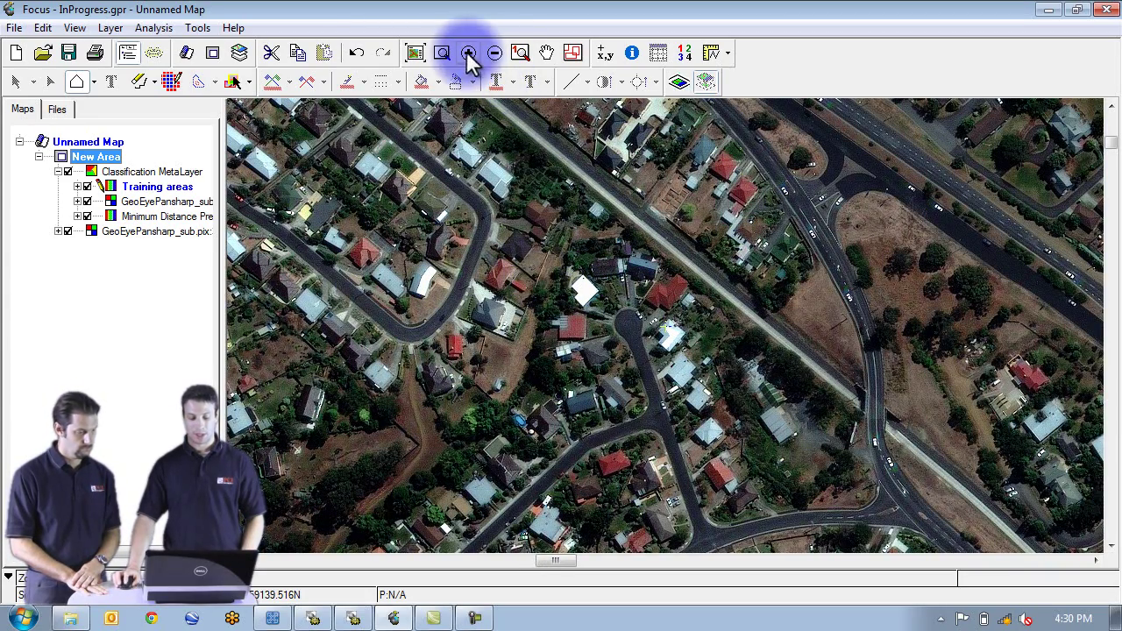
- Start an empty, unnamed Focus project in place of the training-site map
{"action": "left_click", "coordinate": [469, 54]}
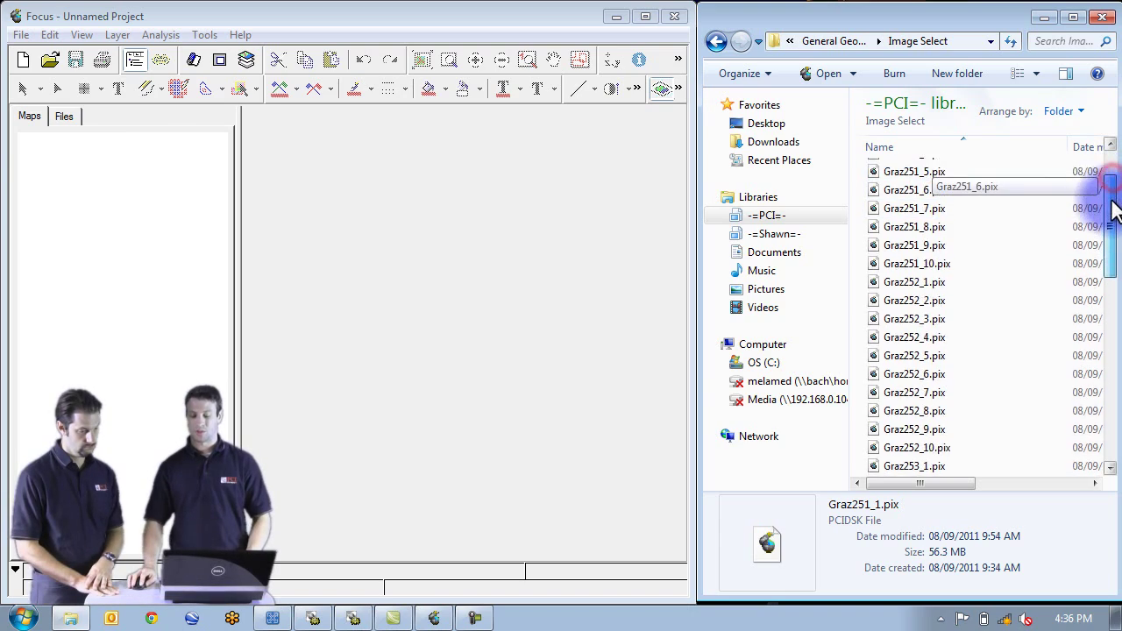
- Scroll through the Image Select folder to reach the last Graz PIX tiles for selection
{"action": "scroll", "scroll_direction": "down", "scroll_amount": 3}
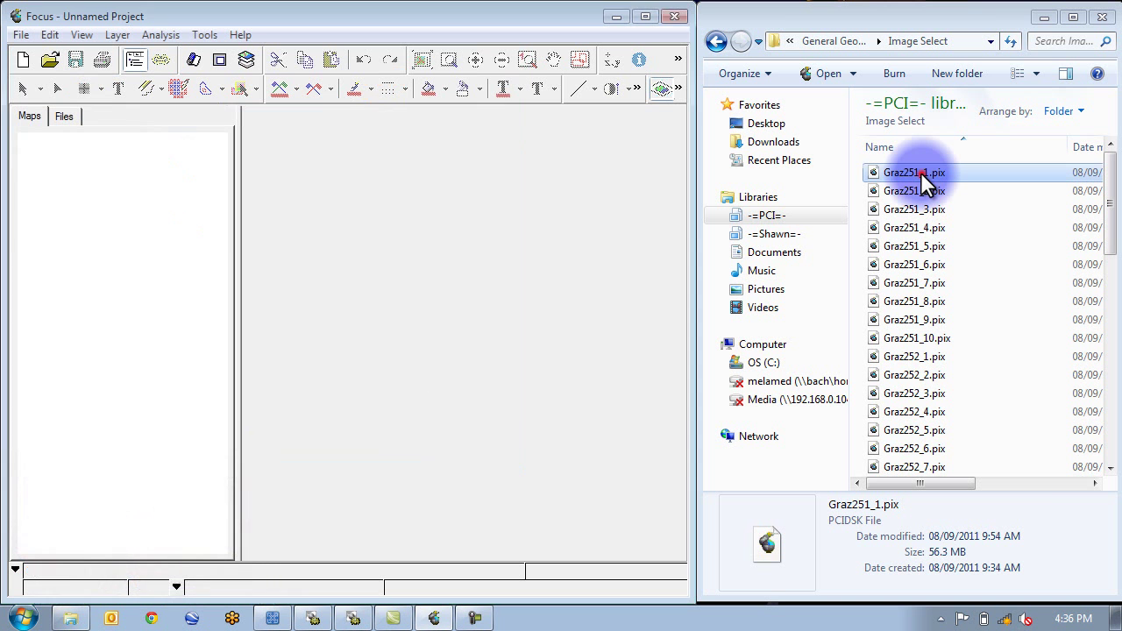
{"action": "mouse_move", "coordinate": [1117, 188]}
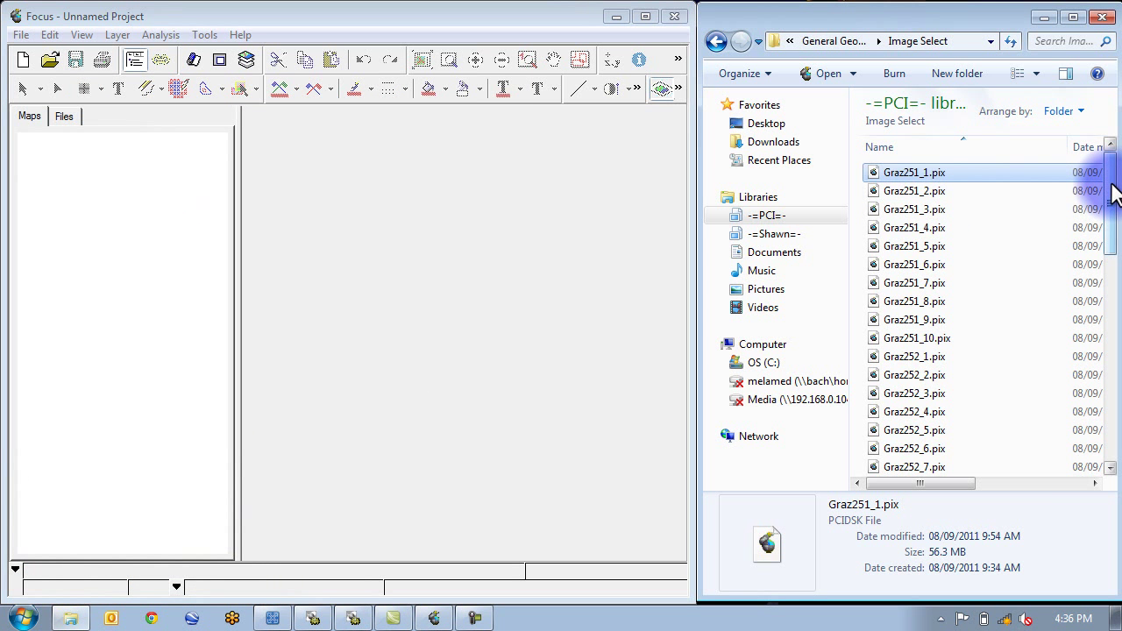
{"action": "scroll", "scroll_direction": "down", "scroll_amount": 3}
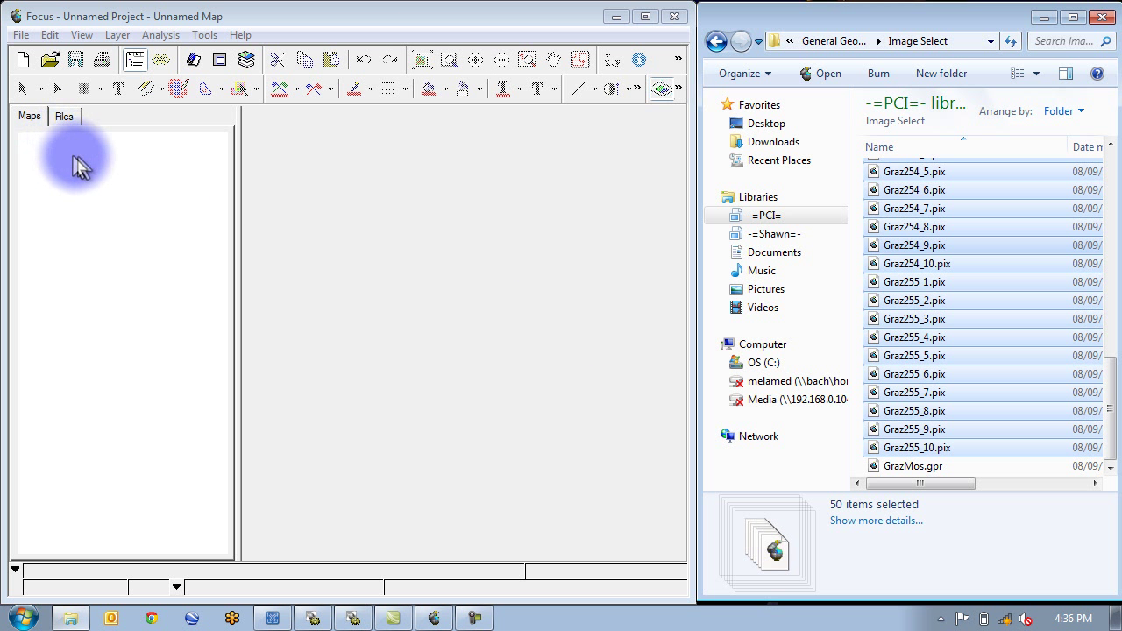
{"action": "mouse_move", "coordinate": [158, 364]}
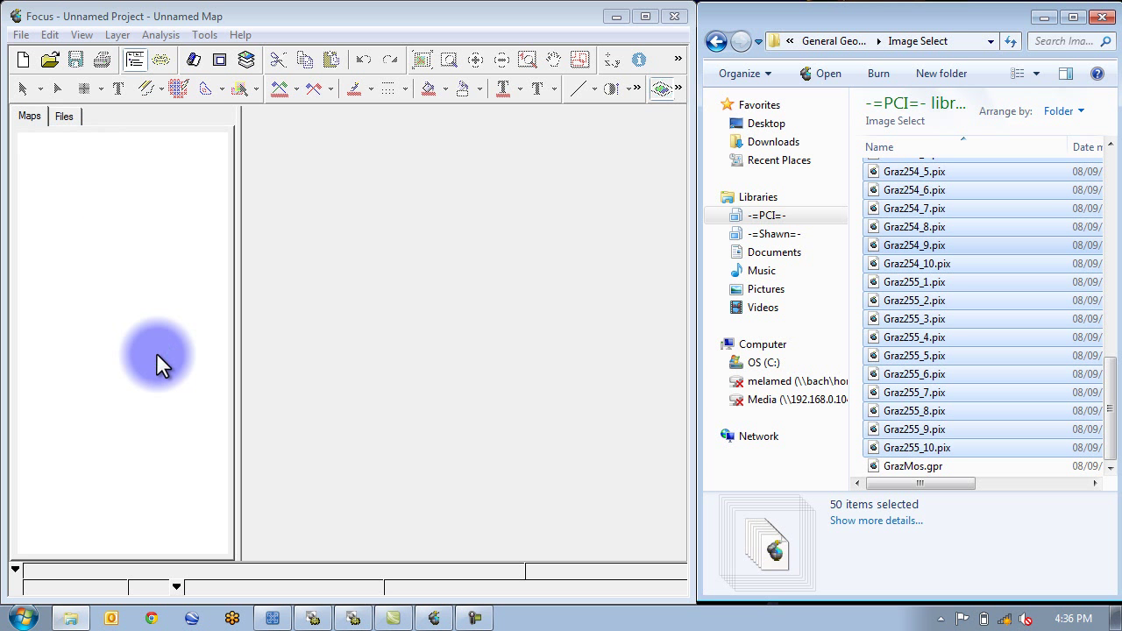